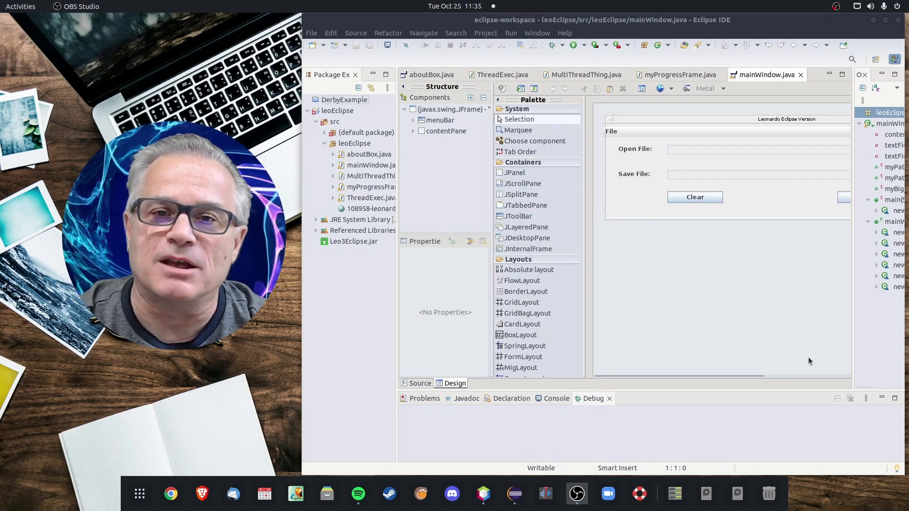
mouse_move(696, 375)
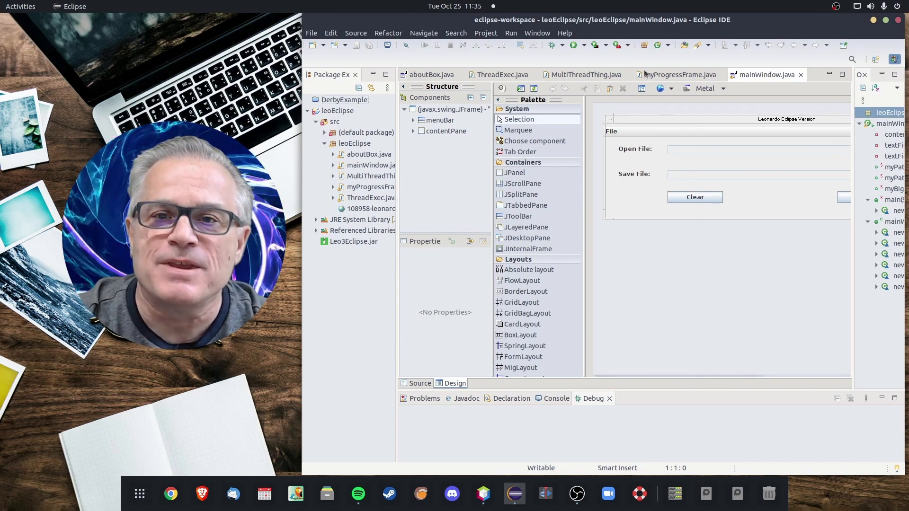
- Browse the Eclipse Marketplace from the Help menu, then close it
click(562, 33)
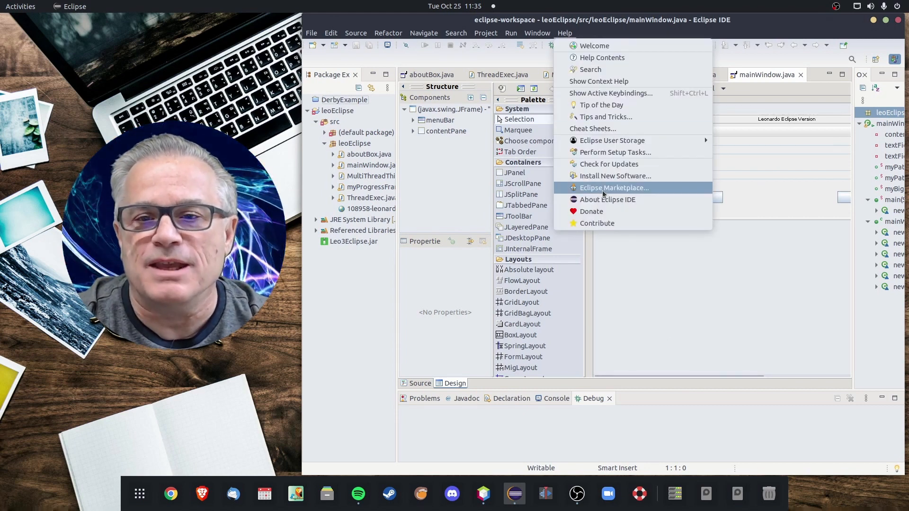
click(614, 187)
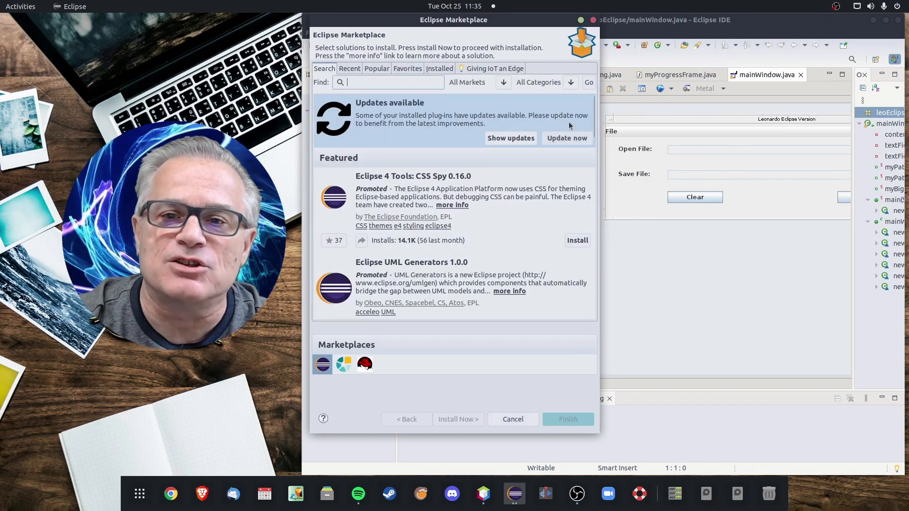
scroll(down, 3)
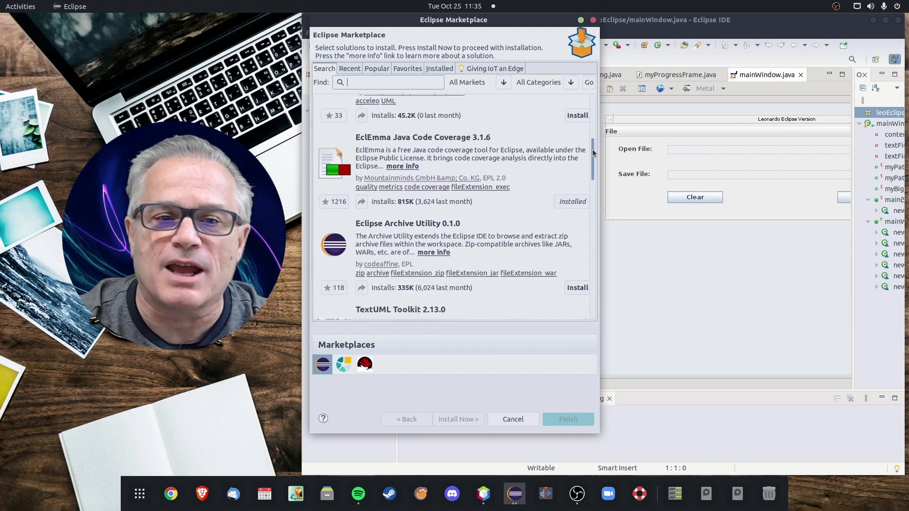
scroll(down, 3)
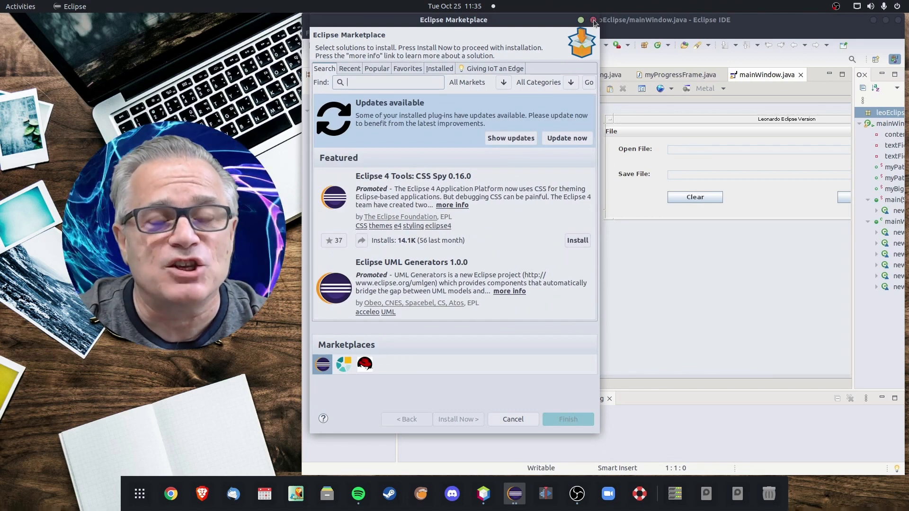
click(512, 419)
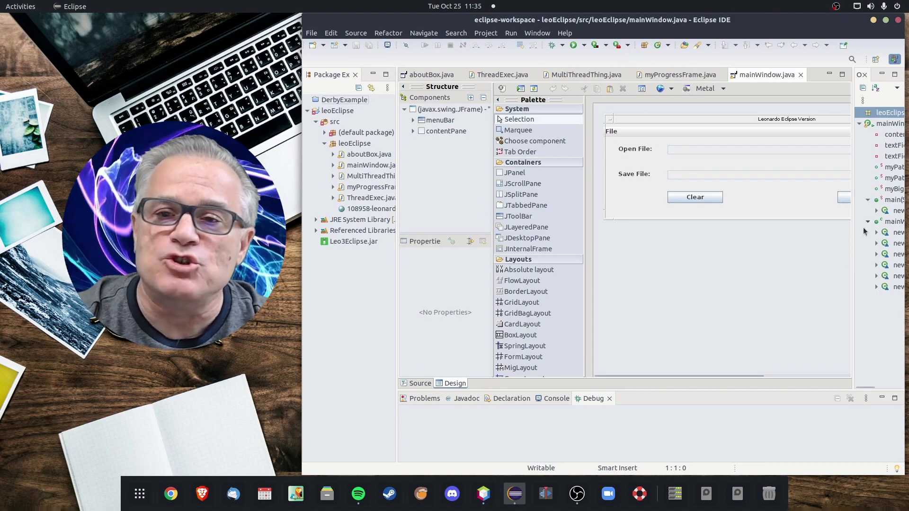
- Review mainWindow.java in Source view and run it, reaching the Errors in Workspace warning
click(420, 384)
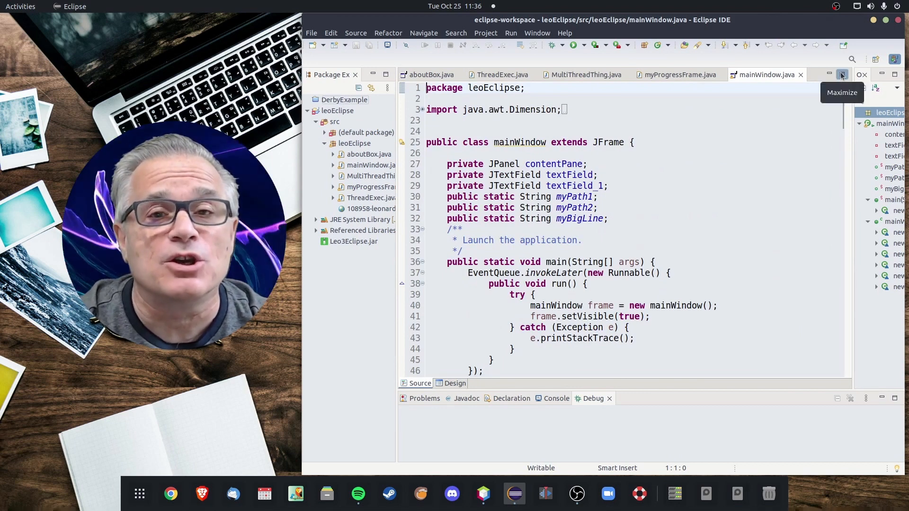
scroll(down, 3)
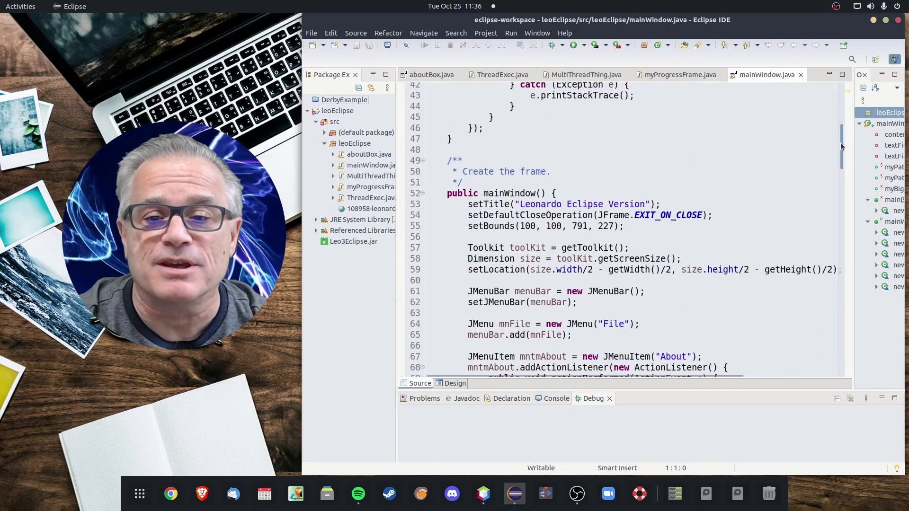
scroll(down, 3)
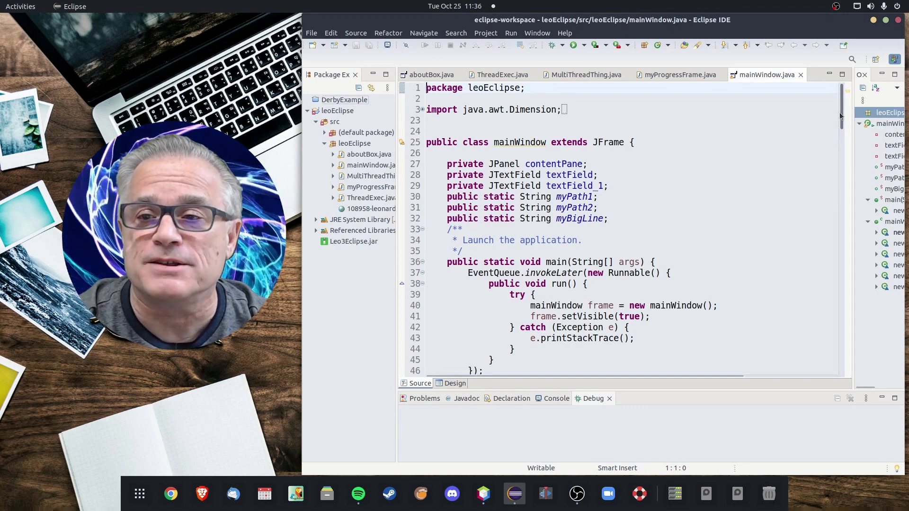
scroll(down, 3)
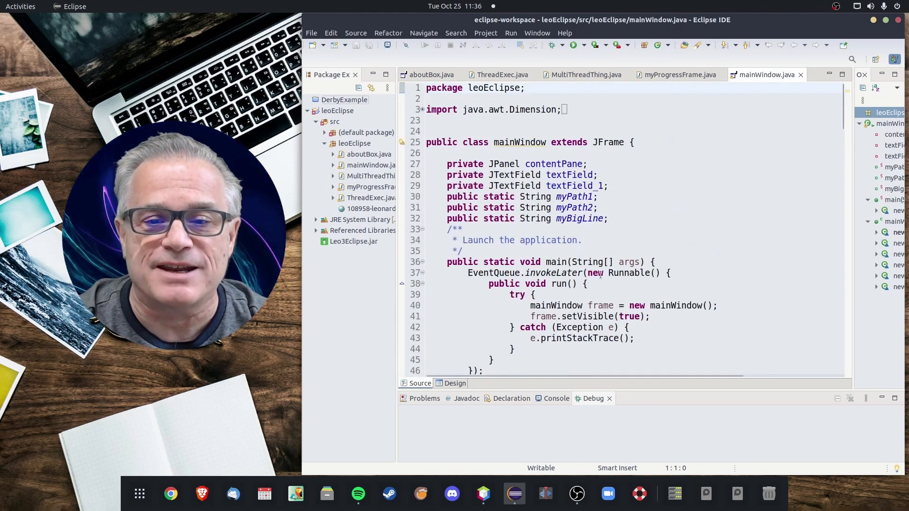
click(455, 384)
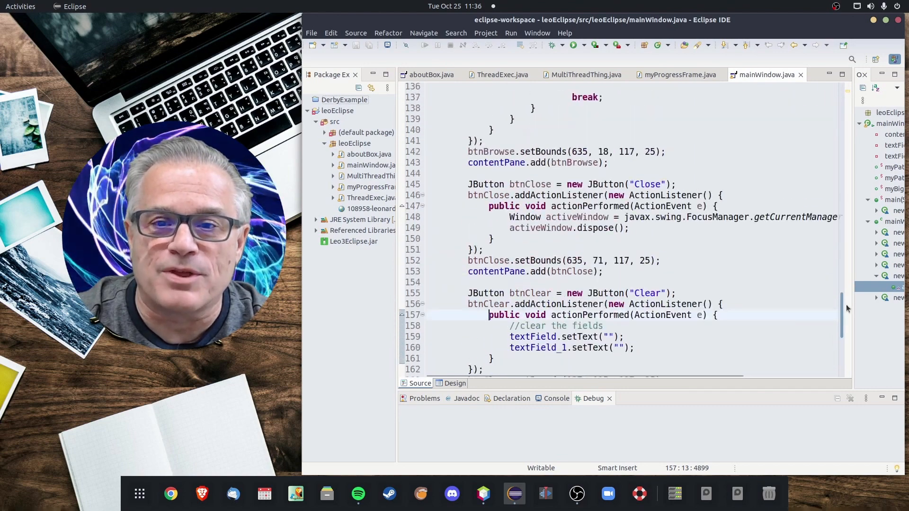
scroll(down, 3)
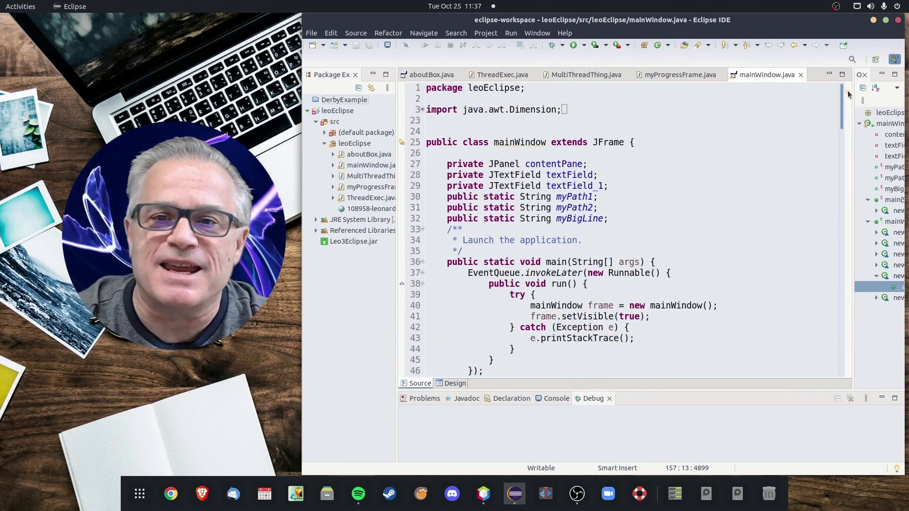
scroll(down, 3)
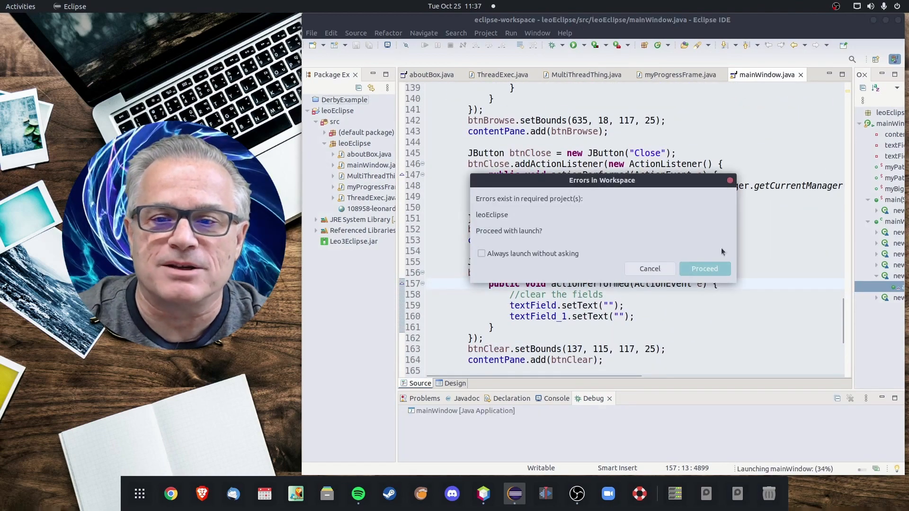
- Proceed past the errors warning, load Leonardo3.mp4 from Videos into the converter, then close it
click(704, 268)
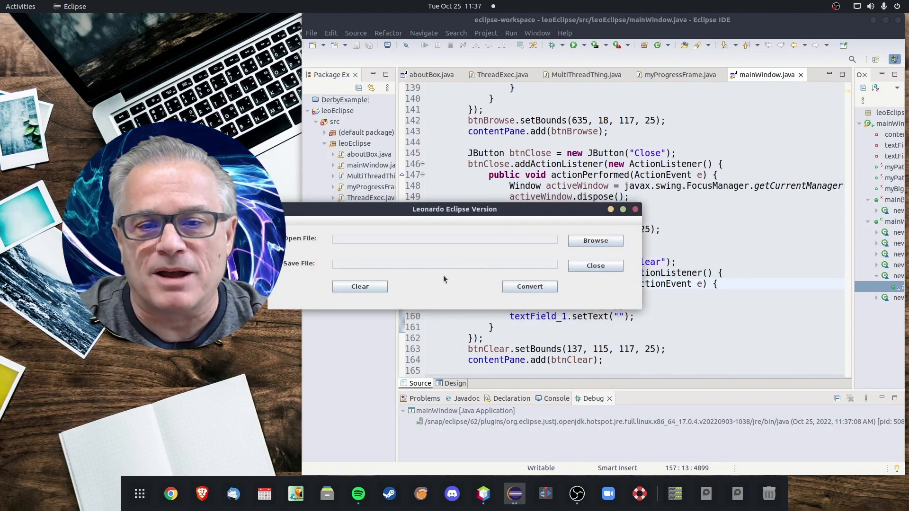
click(594, 240)
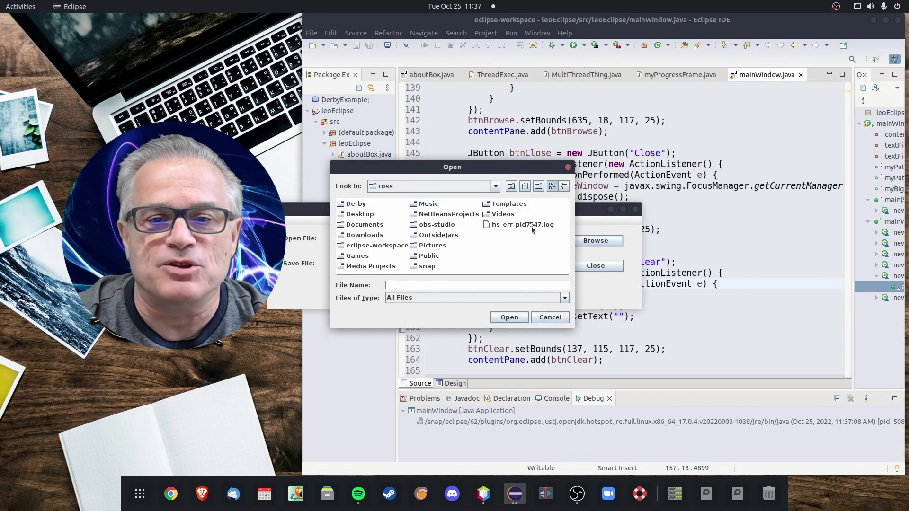
double_click(502, 214)
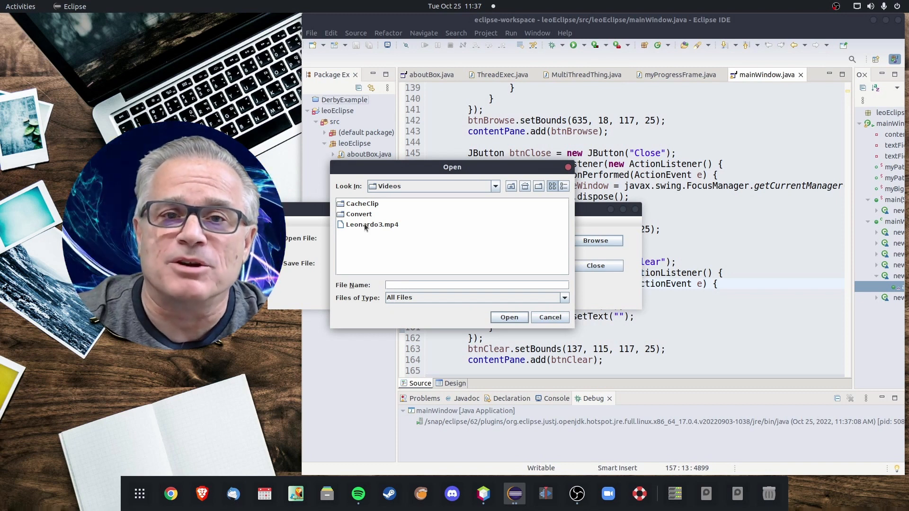
click(372, 225)
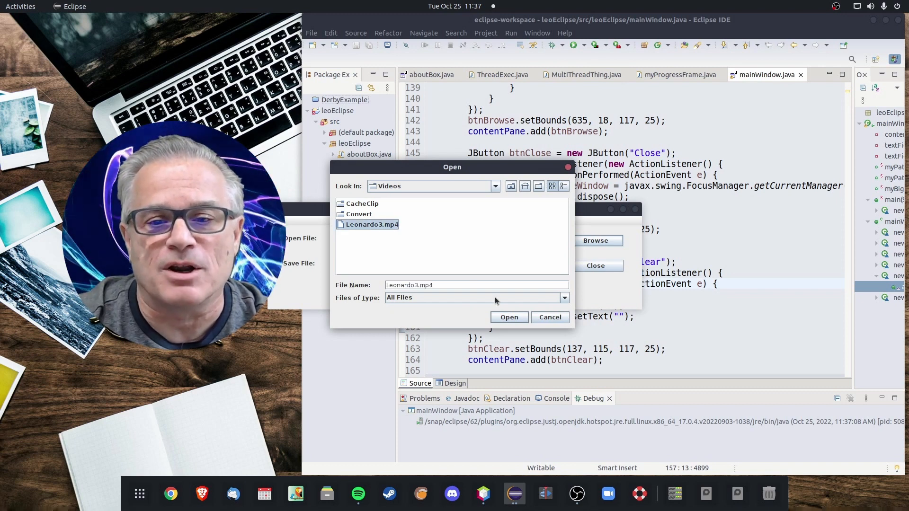
click(508, 317)
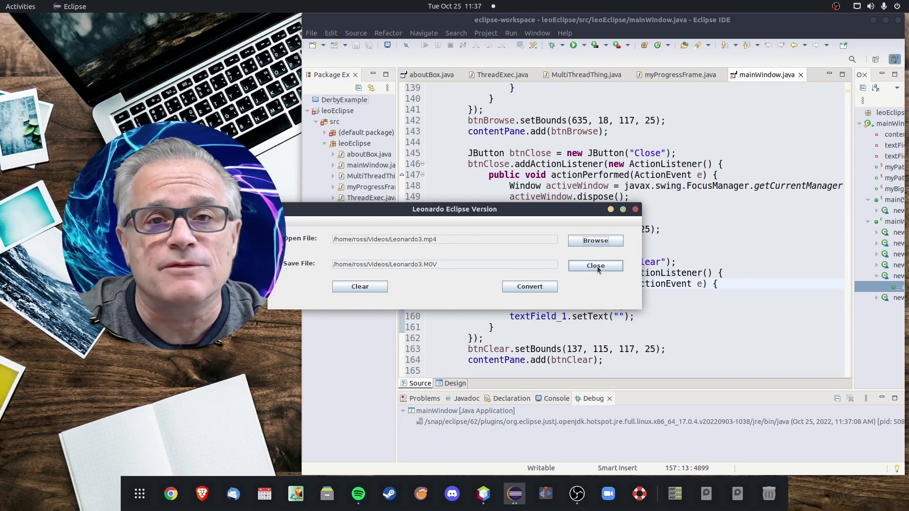
click(595, 265)
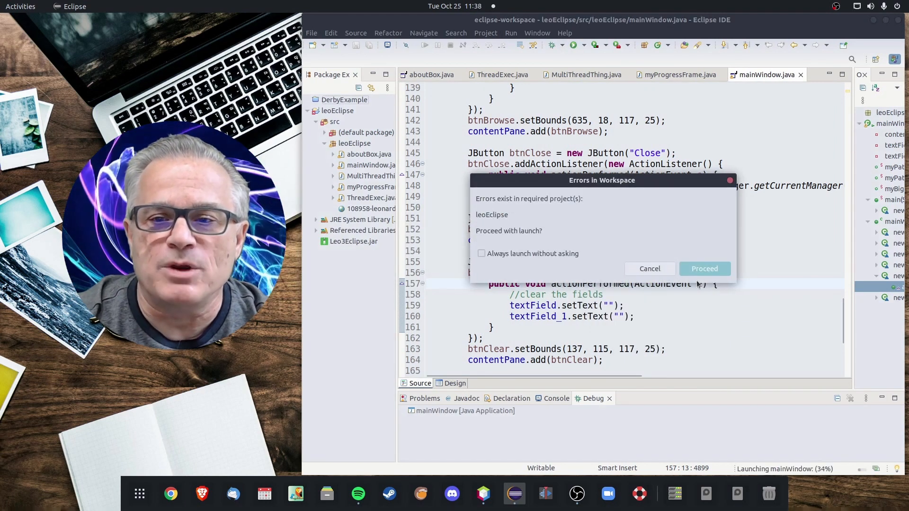
- Relaunch the converter, cancel its file chooser, and close the Leonardo Eclipse Version window
click(703, 268)
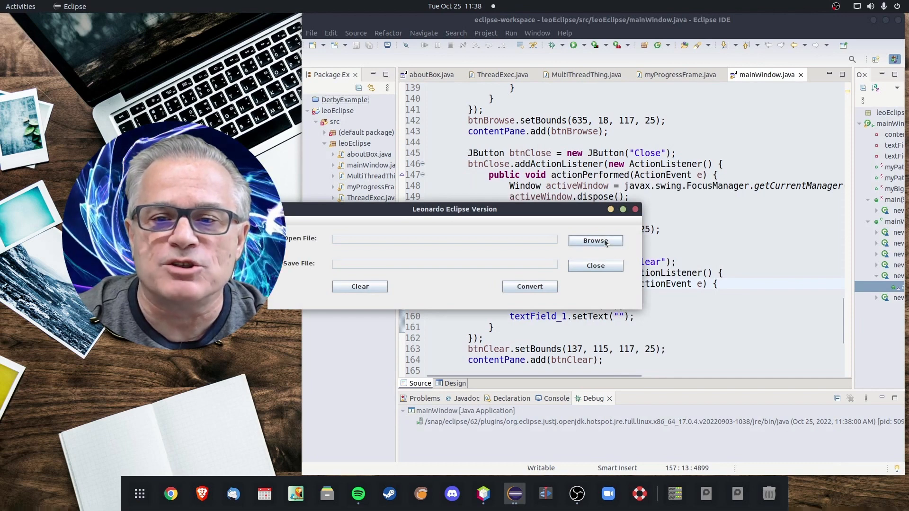
click(594, 241)
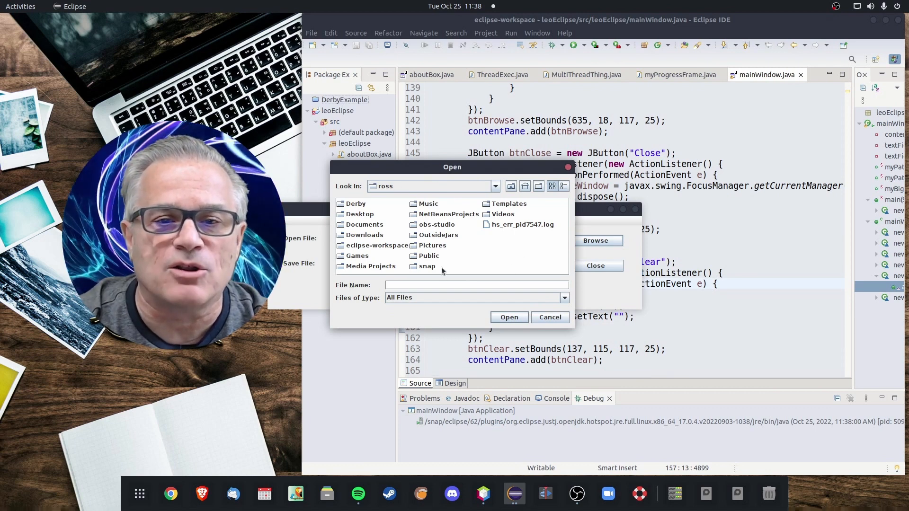
mouse_move(431, 302)
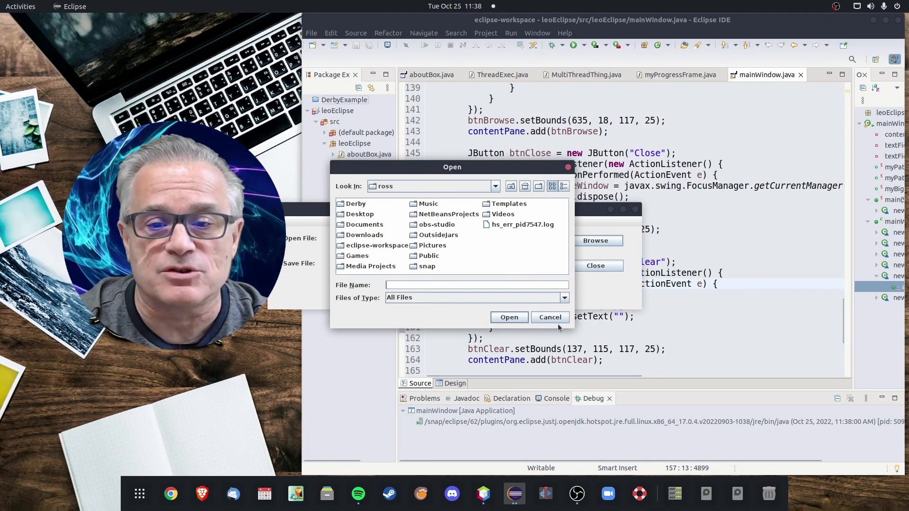
click(549, 317)
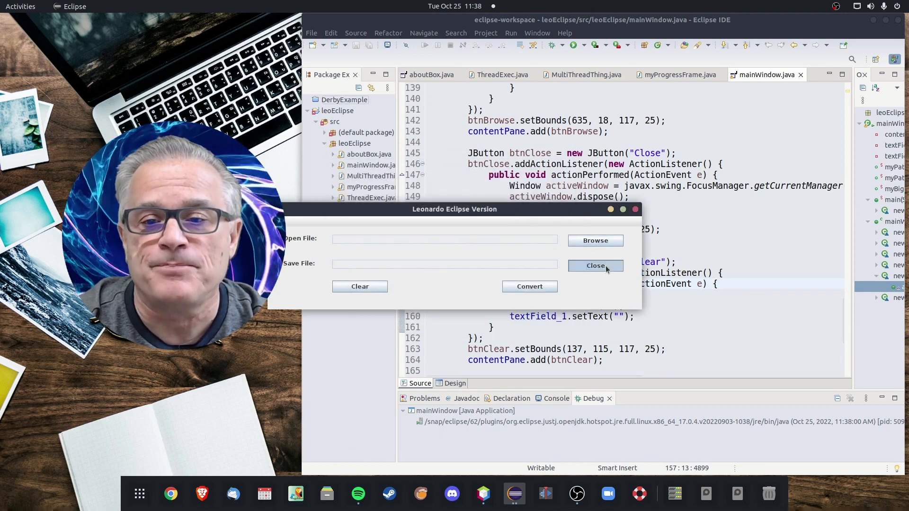
click(484, 494)
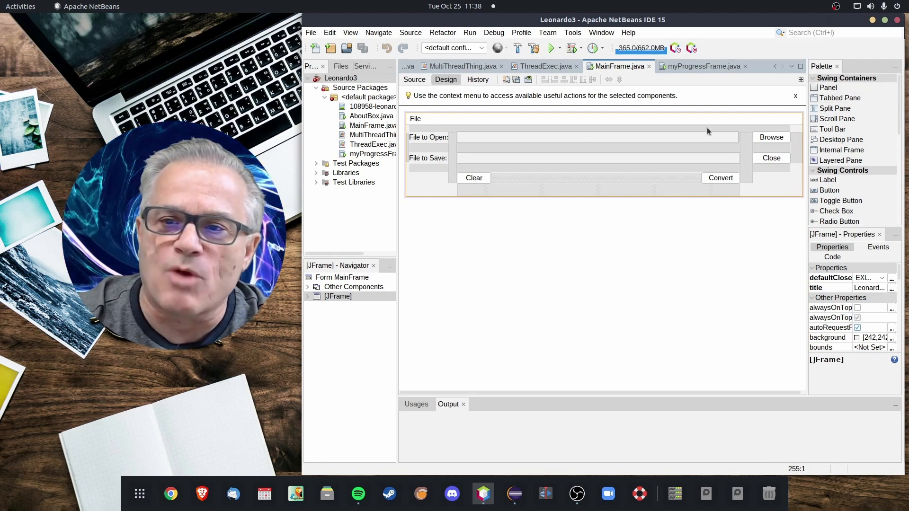
mouse_move(388, 199)
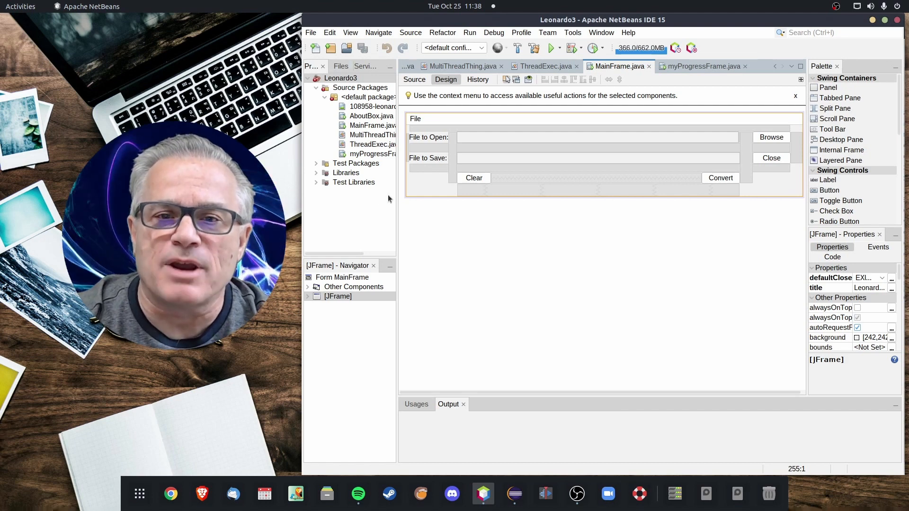
mouse_move(660, 189)
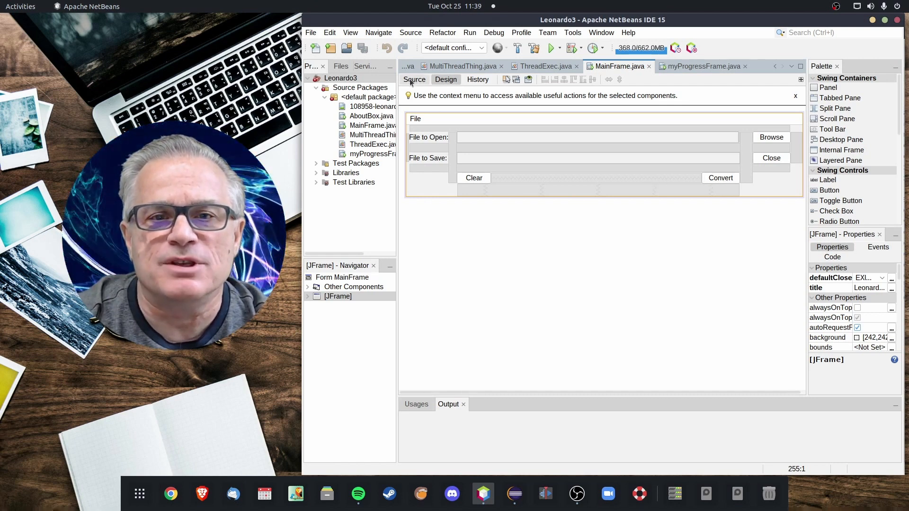
- Show MainFrame.java's generated source with its variable declarations and static String fields
click(414, 80)
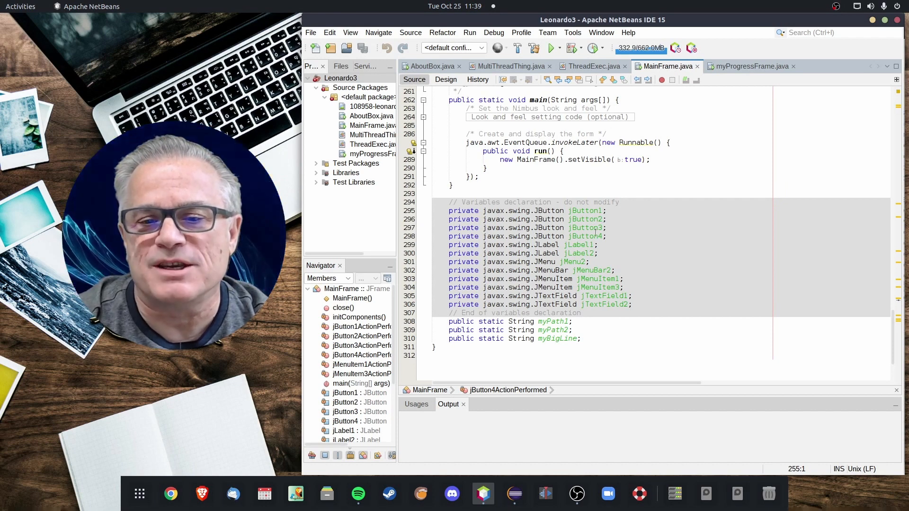
- Toggle Design and Source views and inspect jButton1 to reach the Clear and conversion button handlers
click(445, 80)
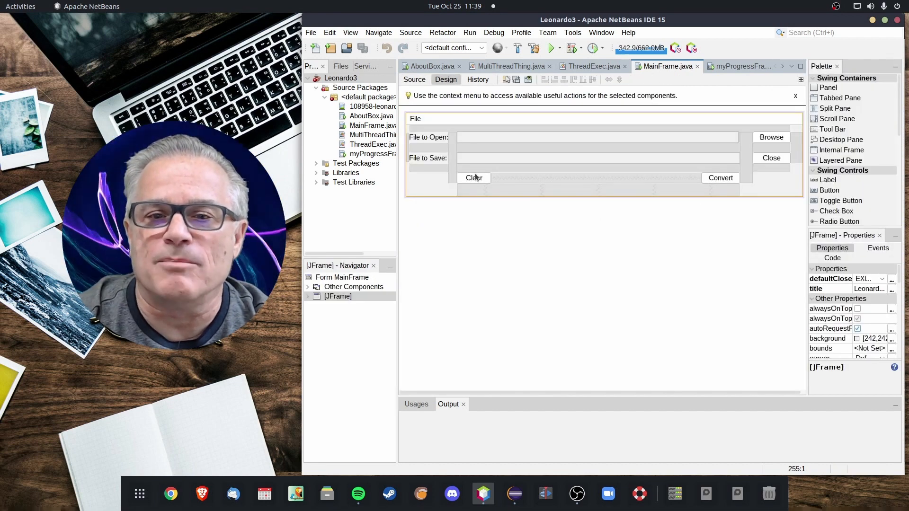
mouse_move(767, 150)
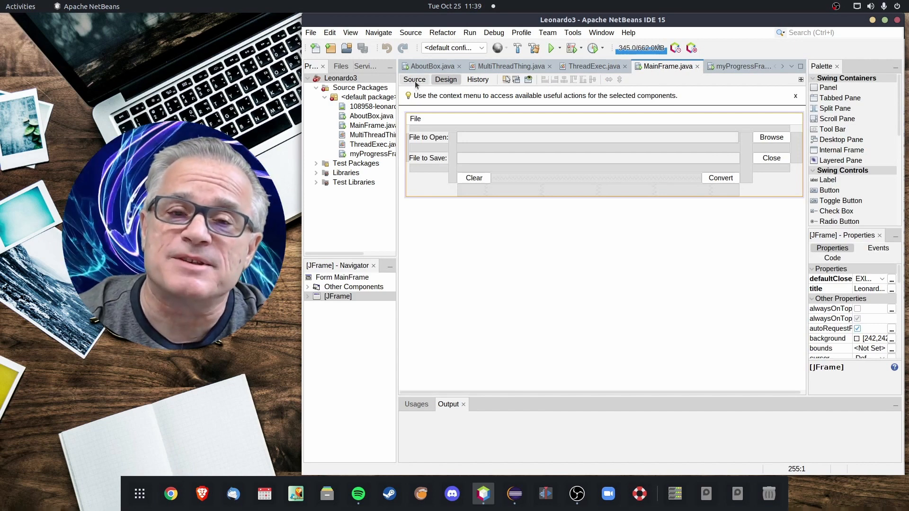
mouse_move(414, 80)
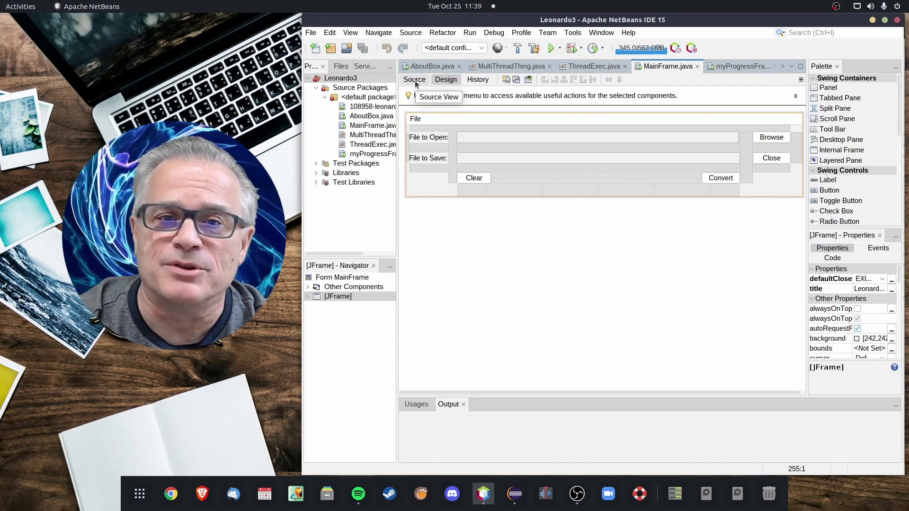
click(414, 80)
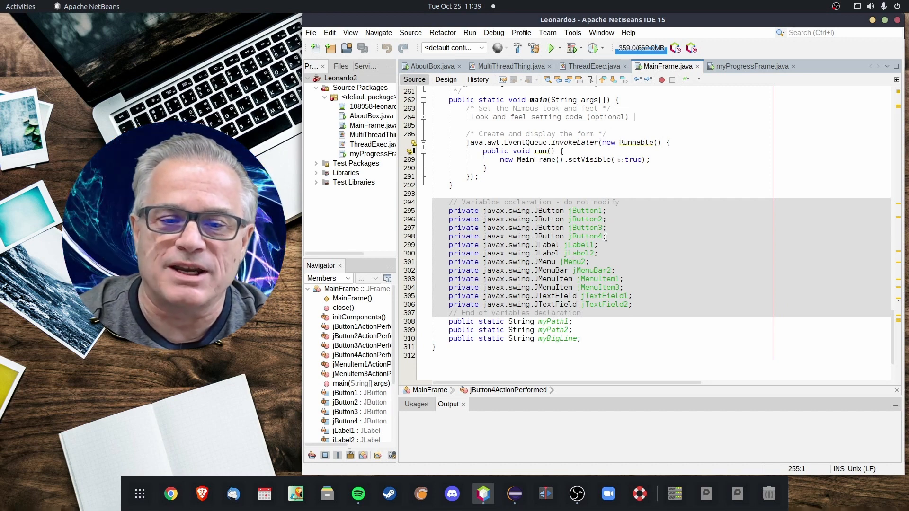
right_click(345, 392)
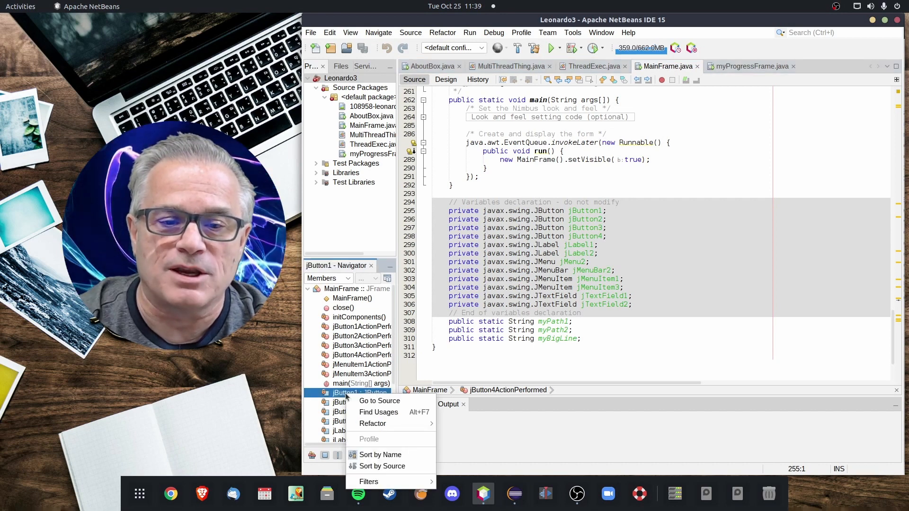
mouse_move(382, 466)
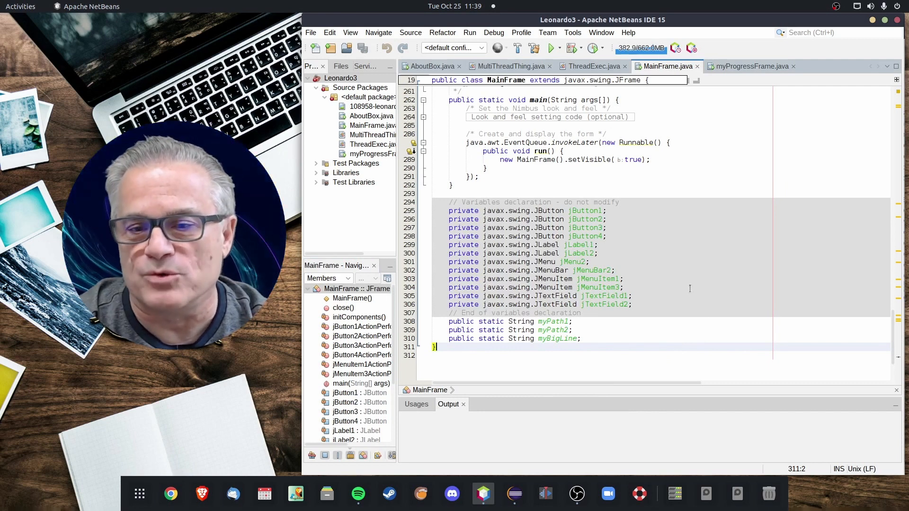
mouse_move(594, 195)
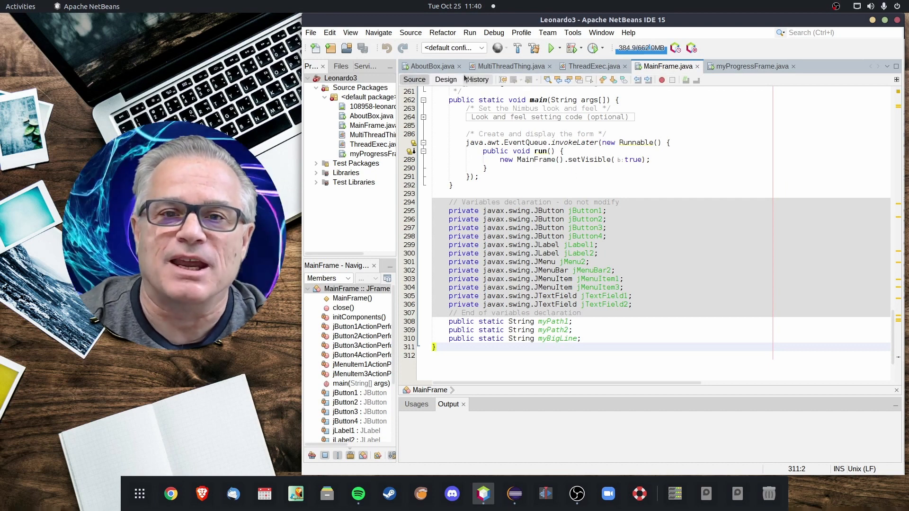
click(445, 80)
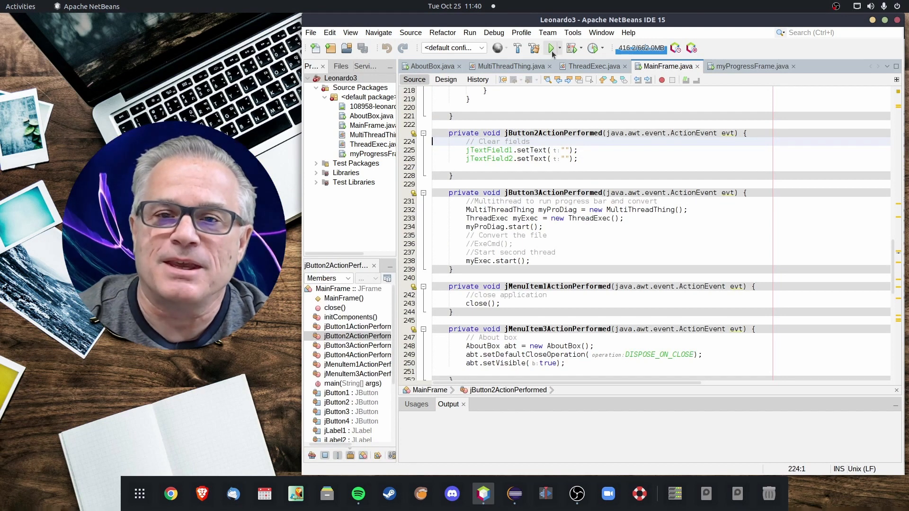
- Run the Leonardo3 project, dismiss its About box, and bring up the Browse file chooser
click(548, 49)
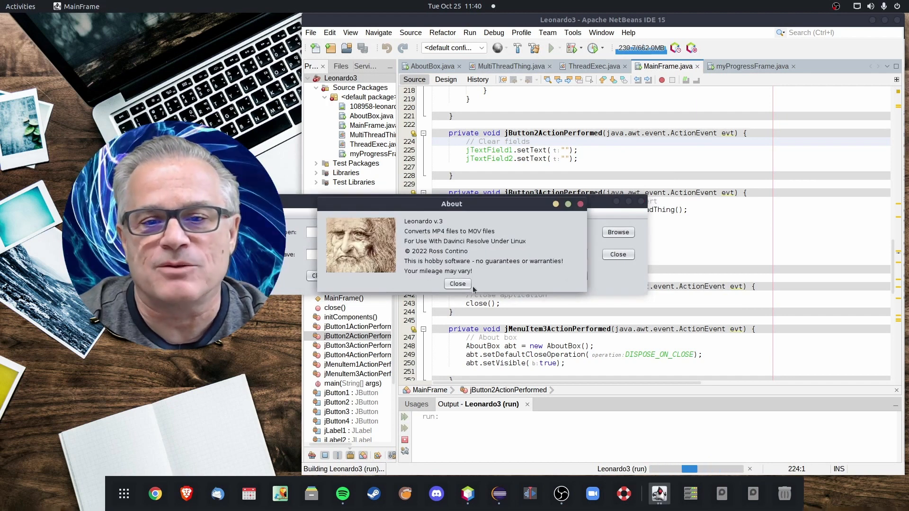
click(458, 283)
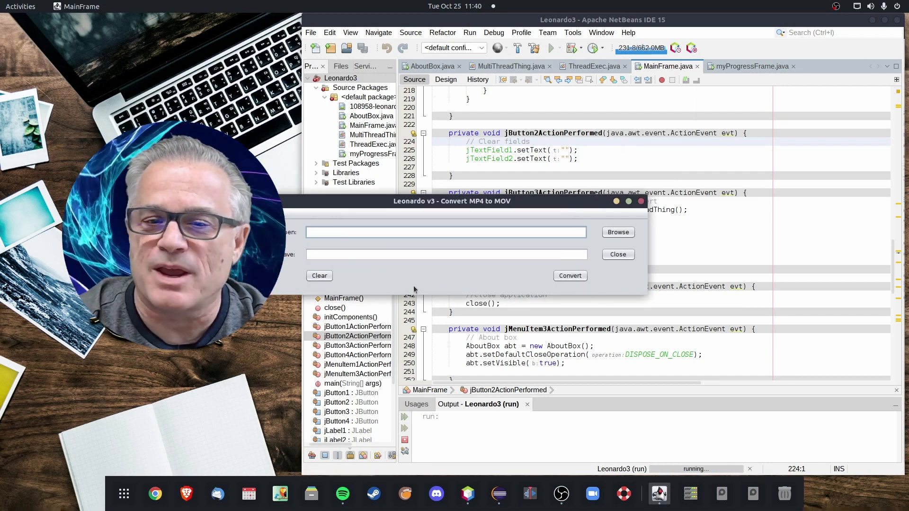
mouse_move(428, 270)
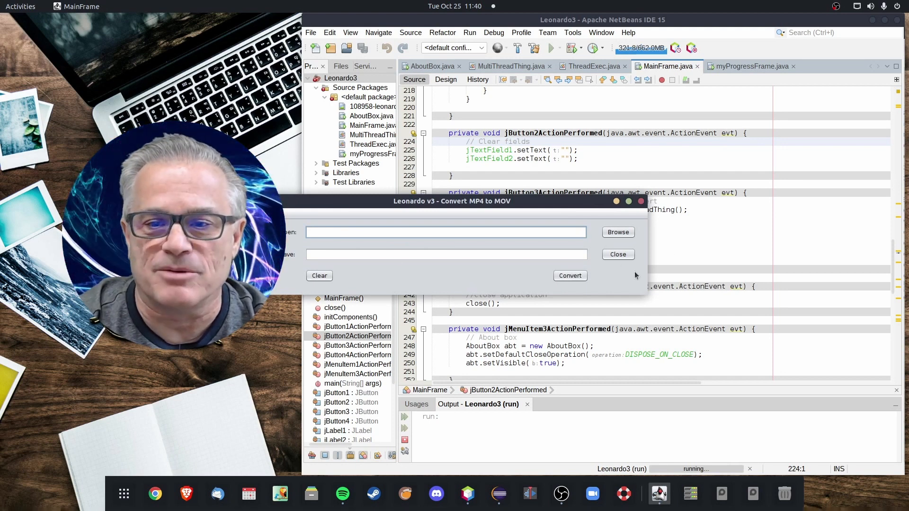
click(617, 232)
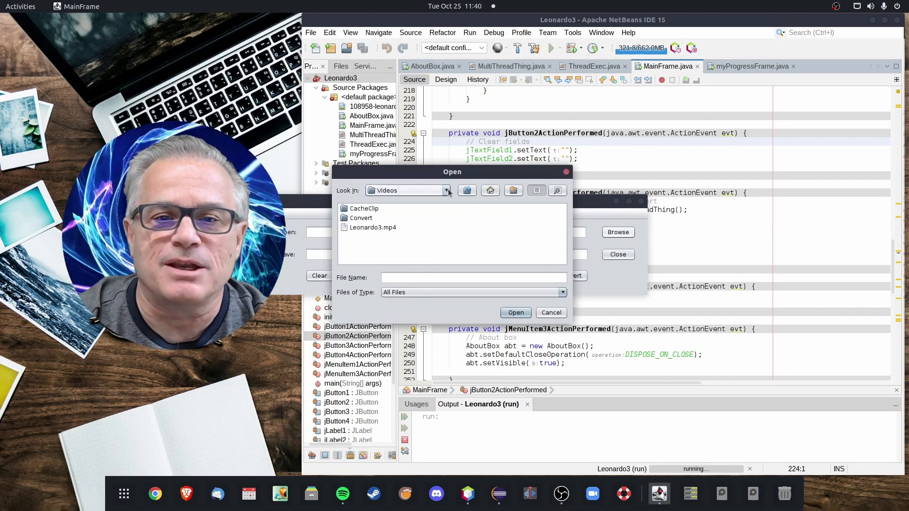
- Navigate through home and Pictures back to Videos and confirm Leonardo3.mp4, filling the Leonardo3.MOV output path
click(490, 190)
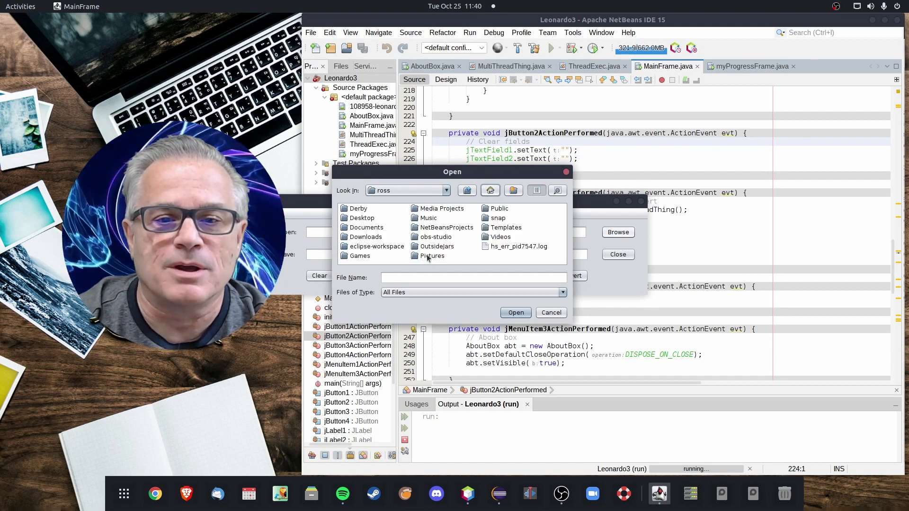
double_click(432, 256)
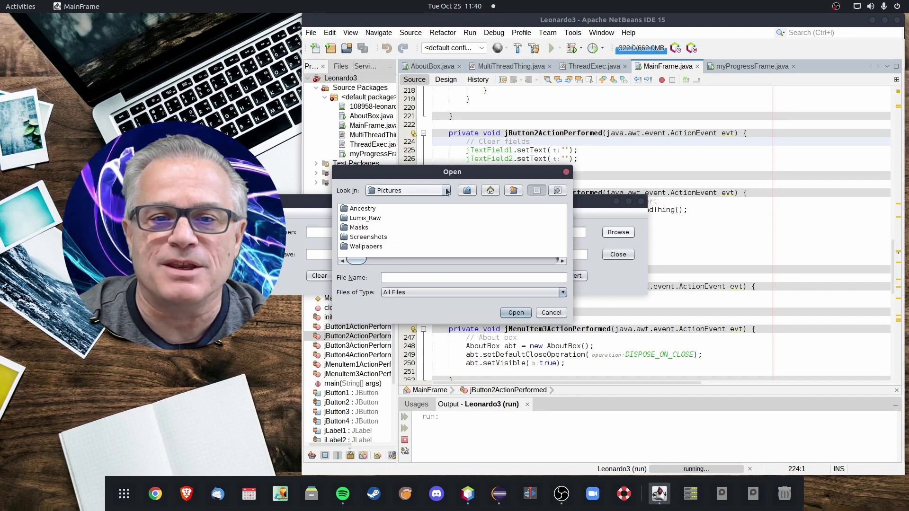
click(446, 190)
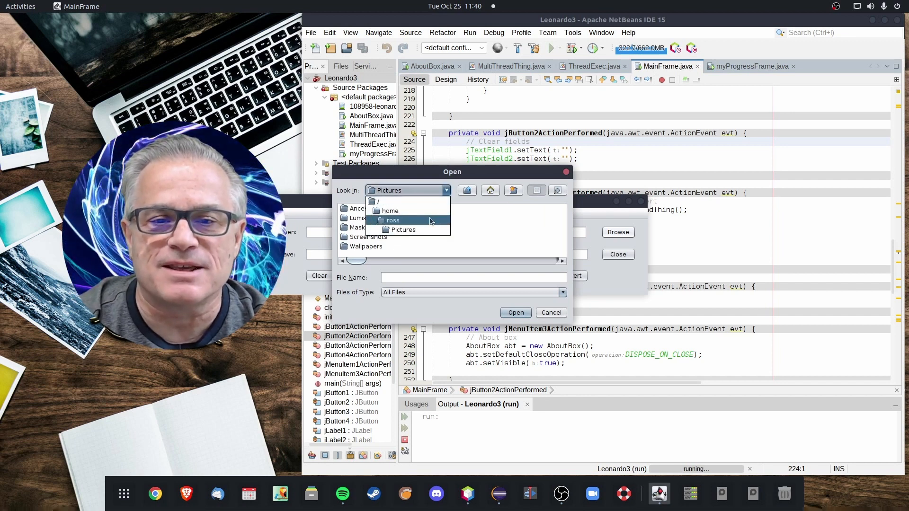
click(392, 220)
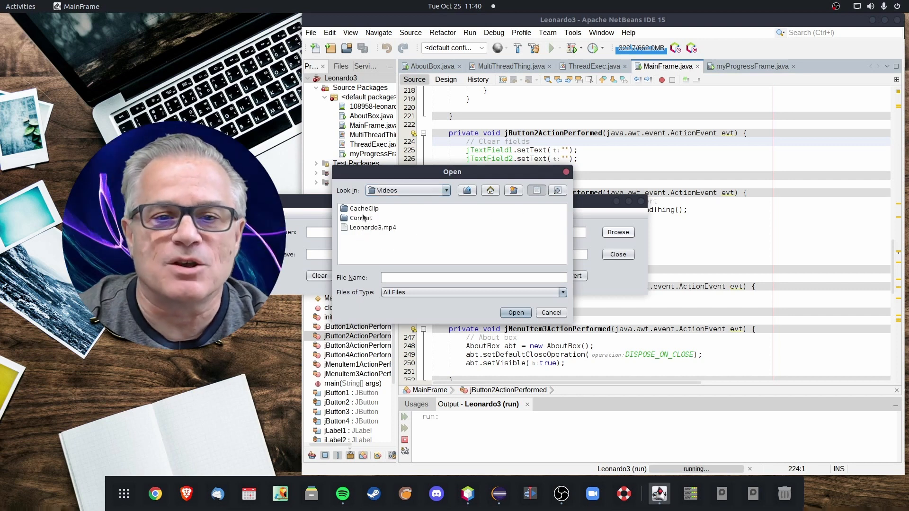
click(515, 313)
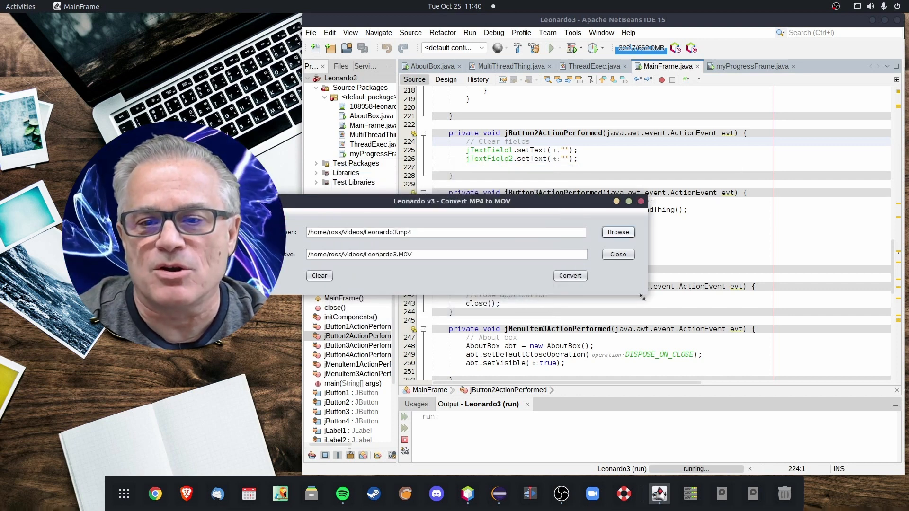
mouse_move(388, 259)
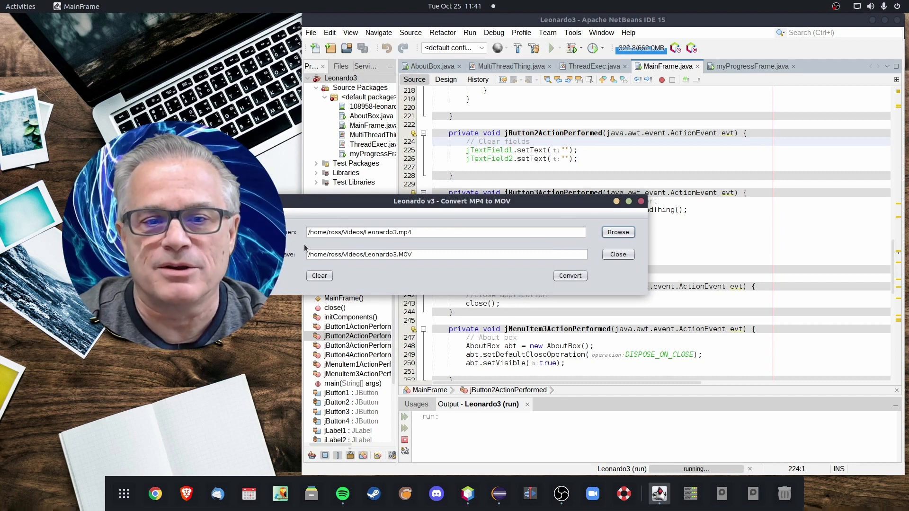
mouse_move(477, 264)
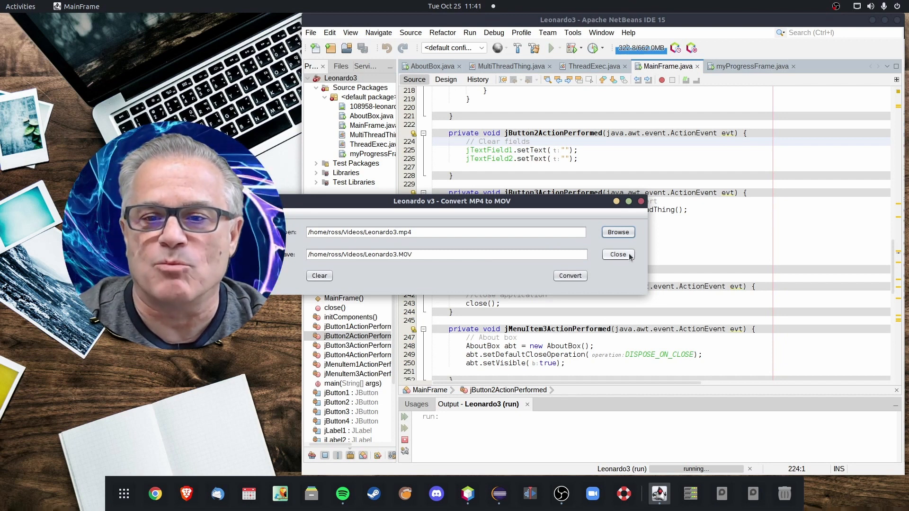
- Close the running Leonardo v3 so NetBeans reports BUILD SUCCESSFUL
click(618, 254)
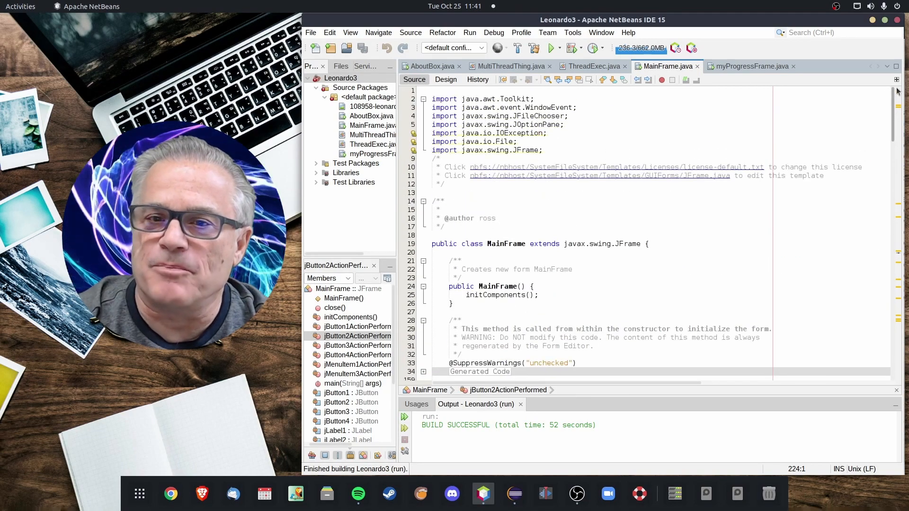
scroll(down, 3)
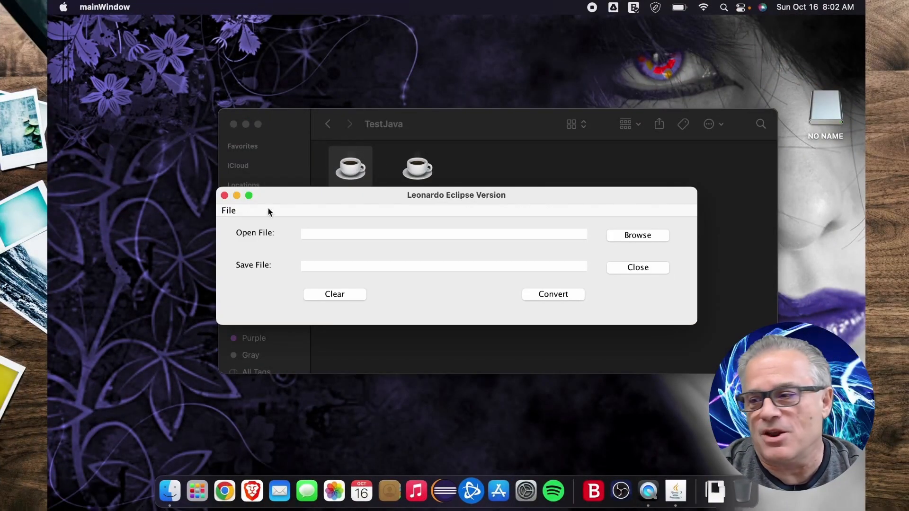
click(228, 211)
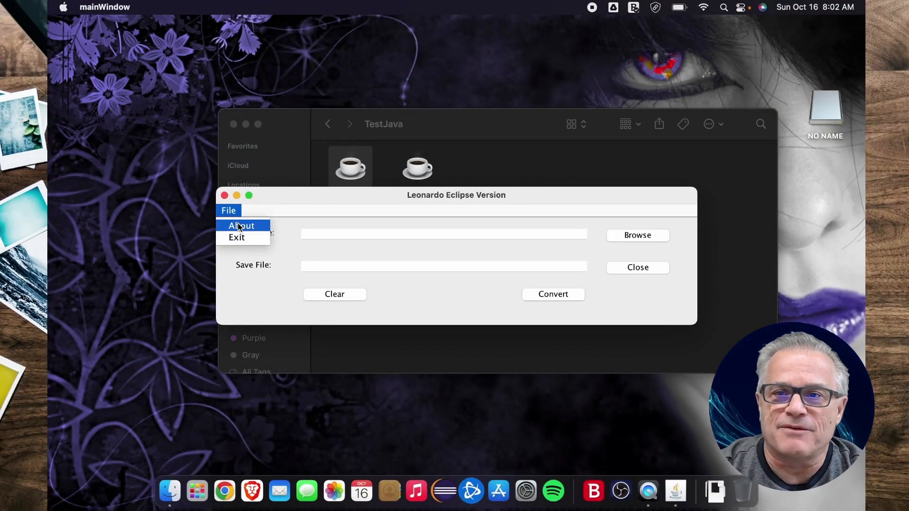
click(241, 226)
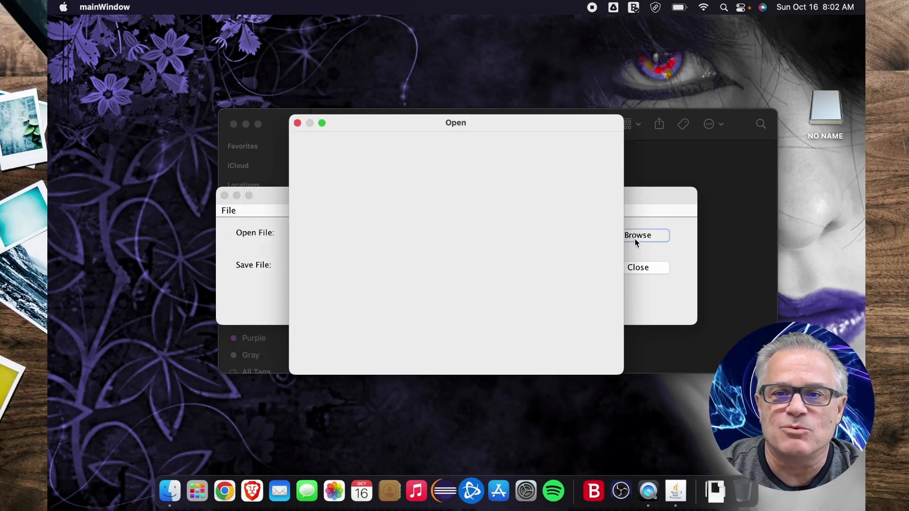
click(637, 235)
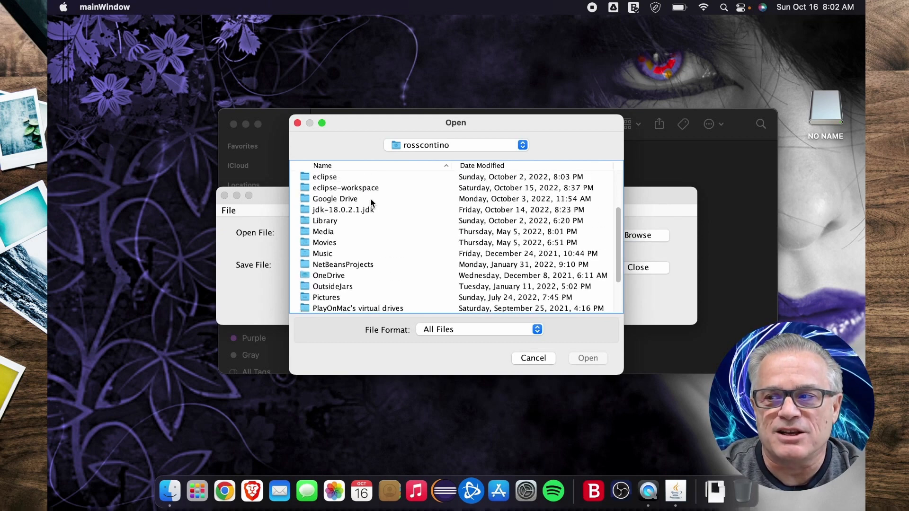
double_click(323, 231)
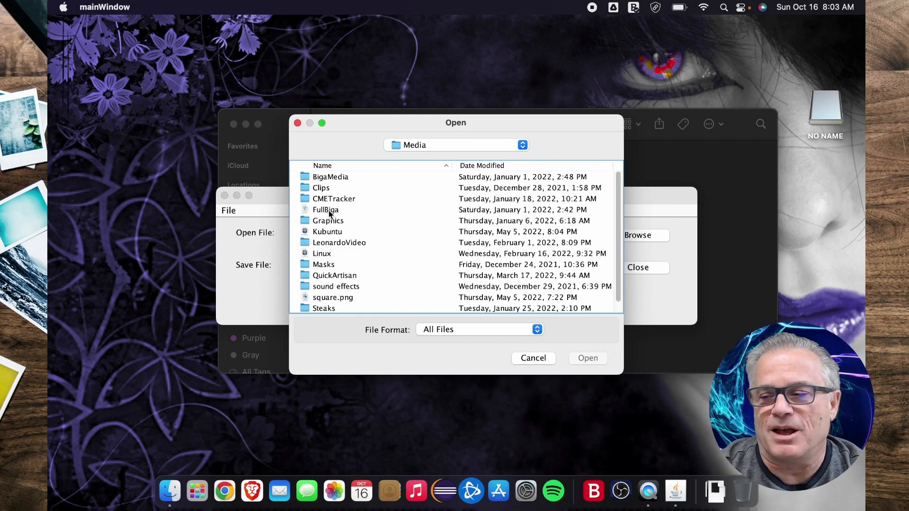
double_click(329, 176)
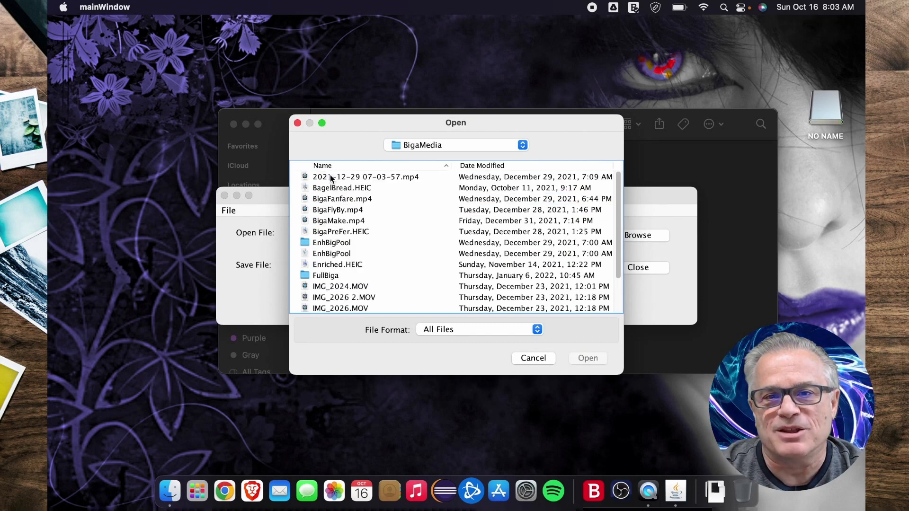
double_click(365, 177)
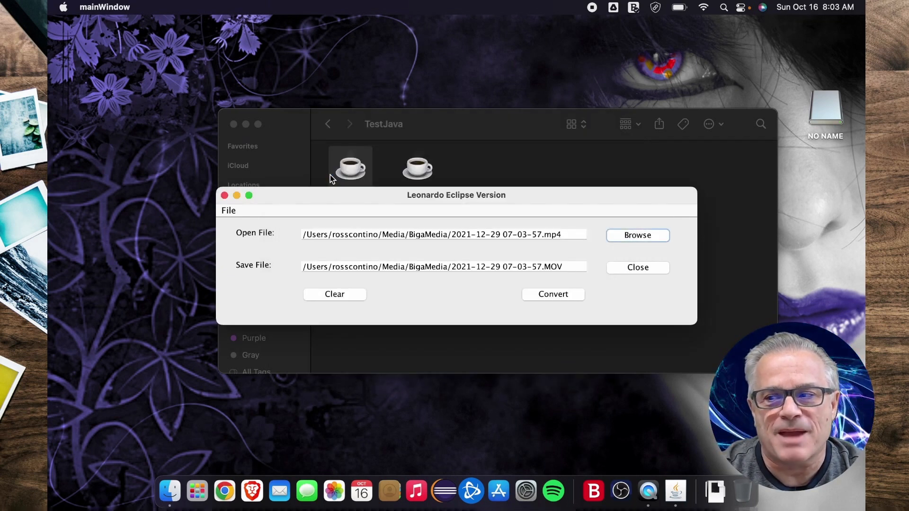
mouse_move(657, 255)
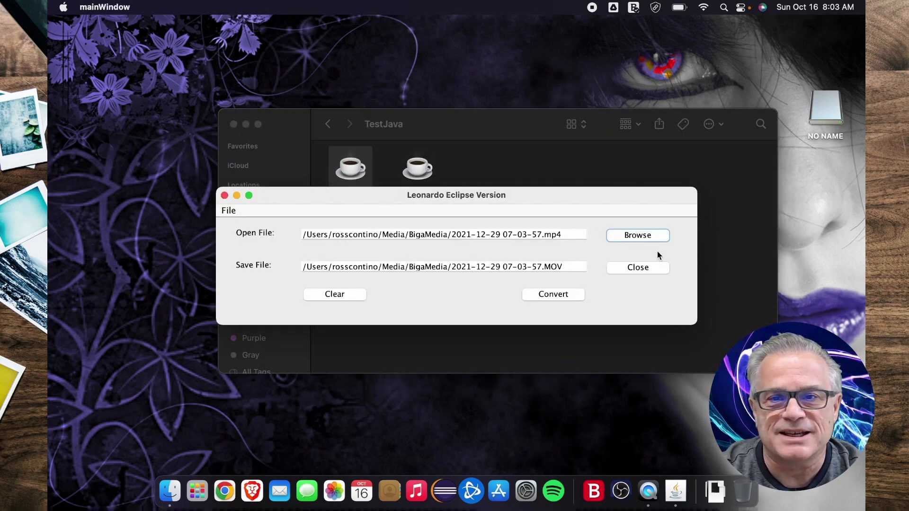
click(638, 267)
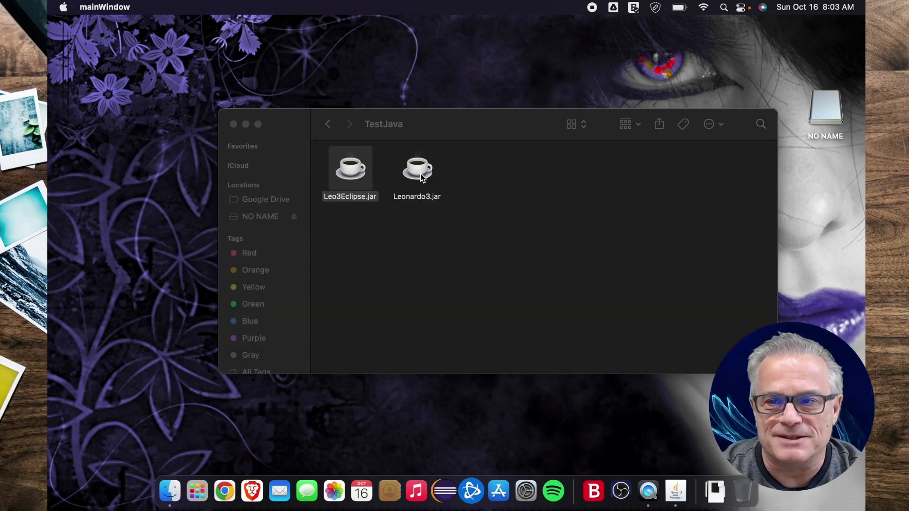
- Launch Leonardo3.jar and view then dismiss its About information
double_click(417, 169)
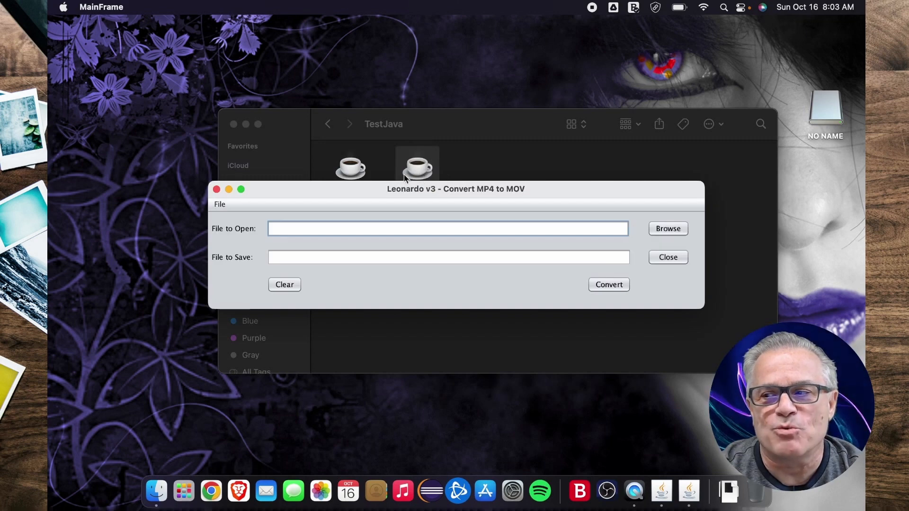
click(219, 205)
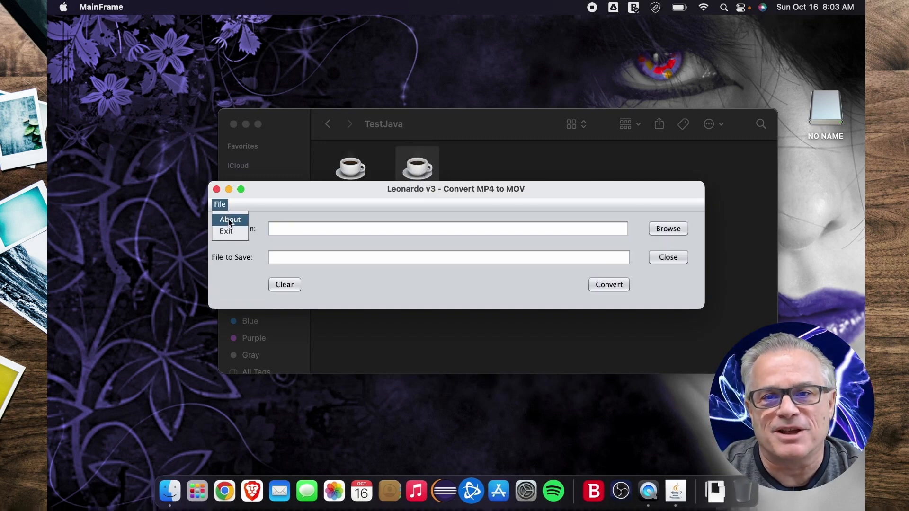
click(229, 219)
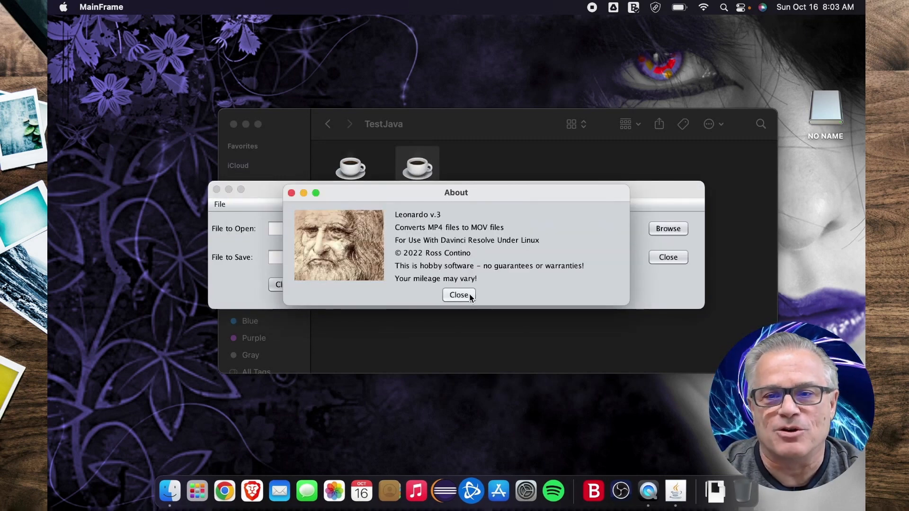
click(458, 295)
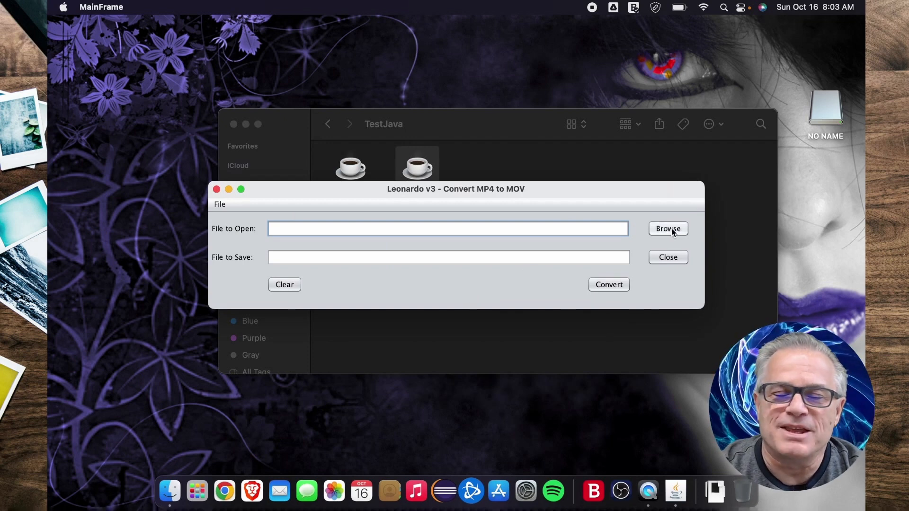
click(667, 229)
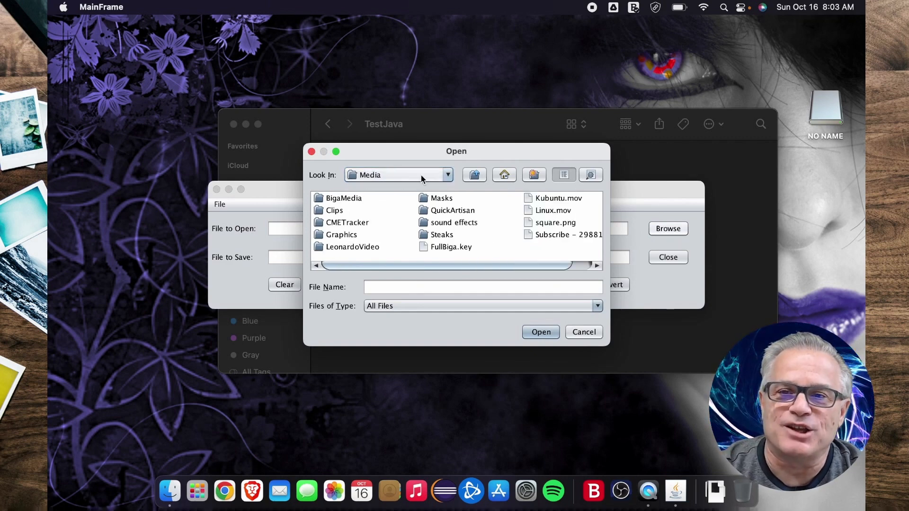
double_click(343, 198)
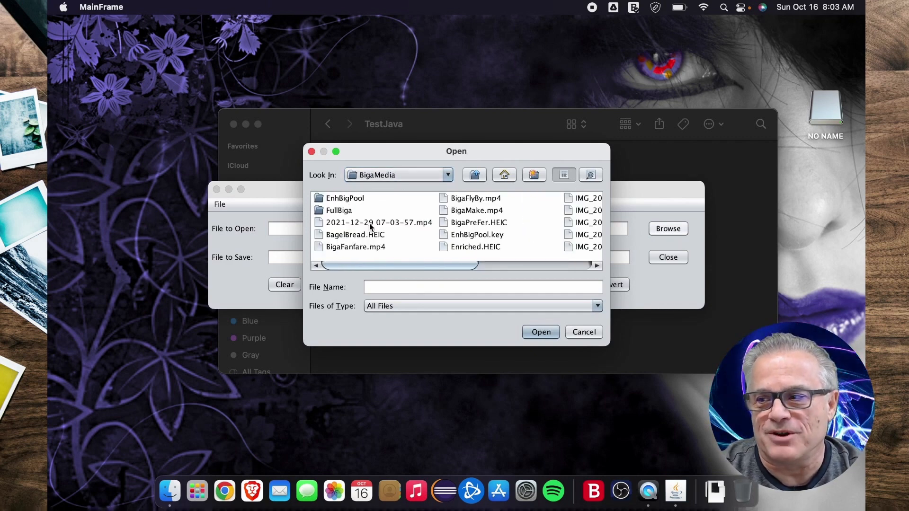
click(540, 332)
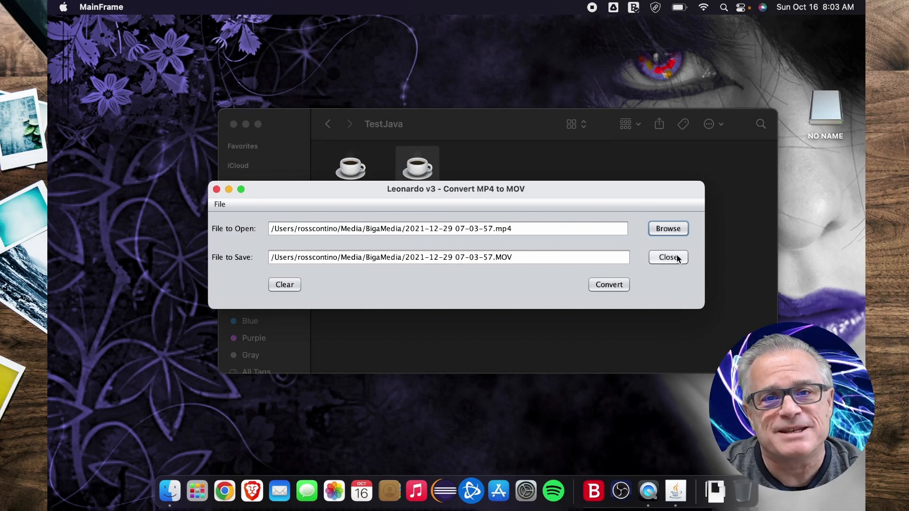
click(668, 256)
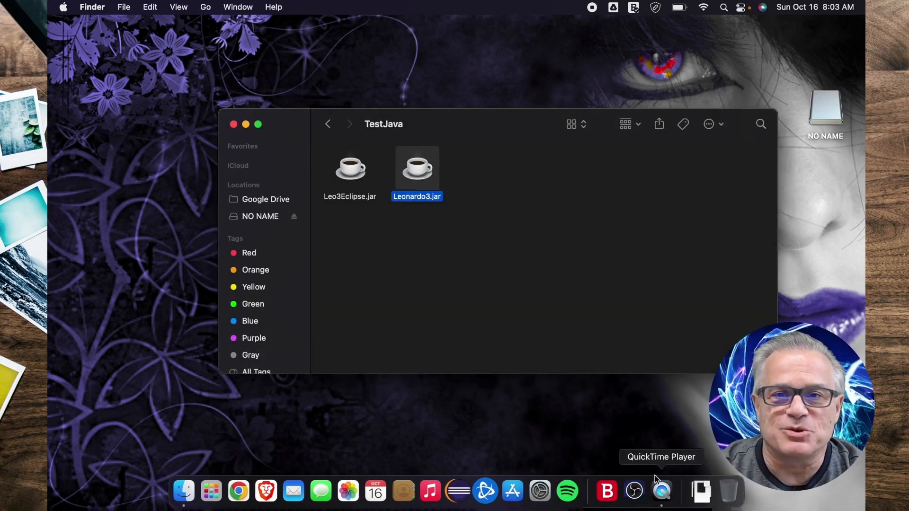